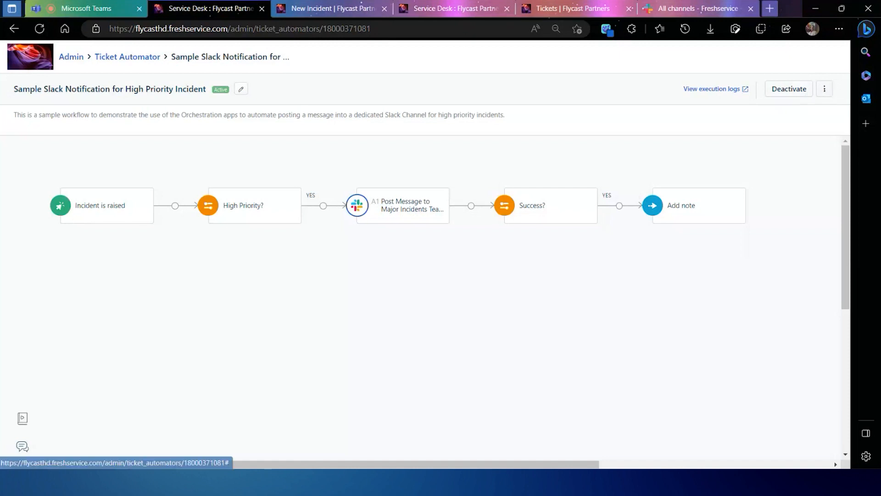
# Show the Post Message app action sending the high-priority alert to #service-desk.
pyautogui.click(824, 89)
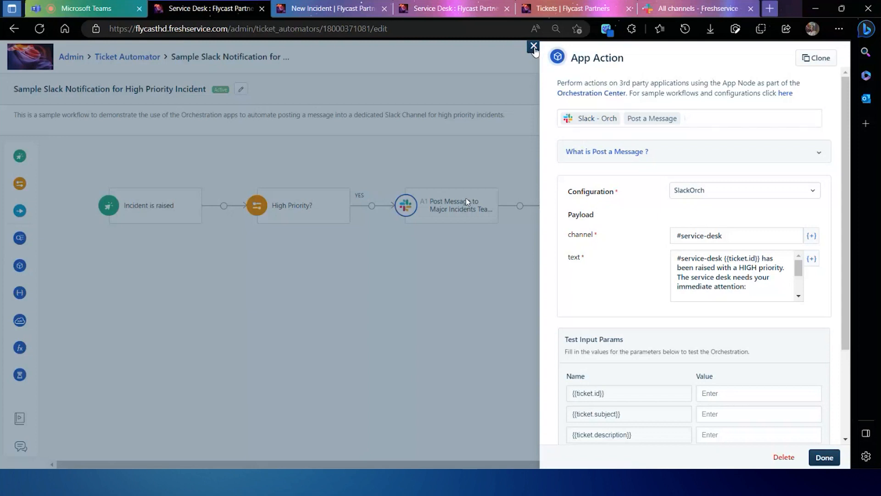
# Dismiss the App Action panel and view the New Incident form from the Laptop Issue template.
pyautogui.click(531, 46)
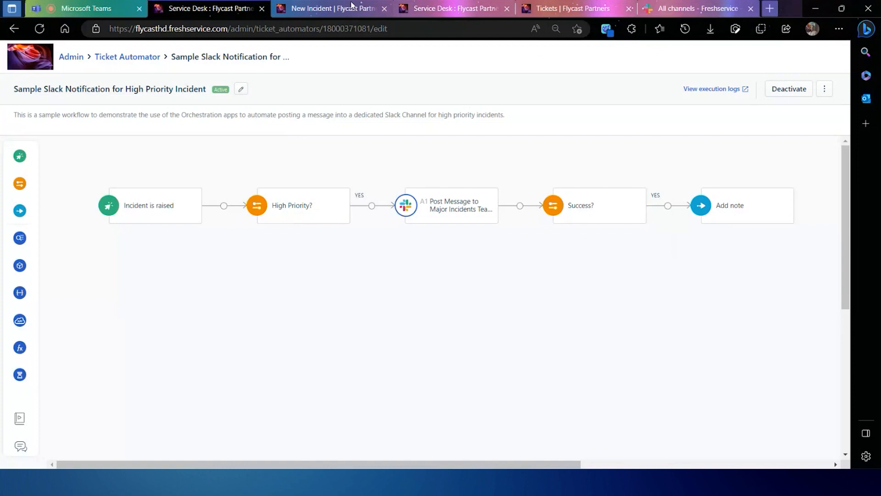
pyautogui.click(336, 8)
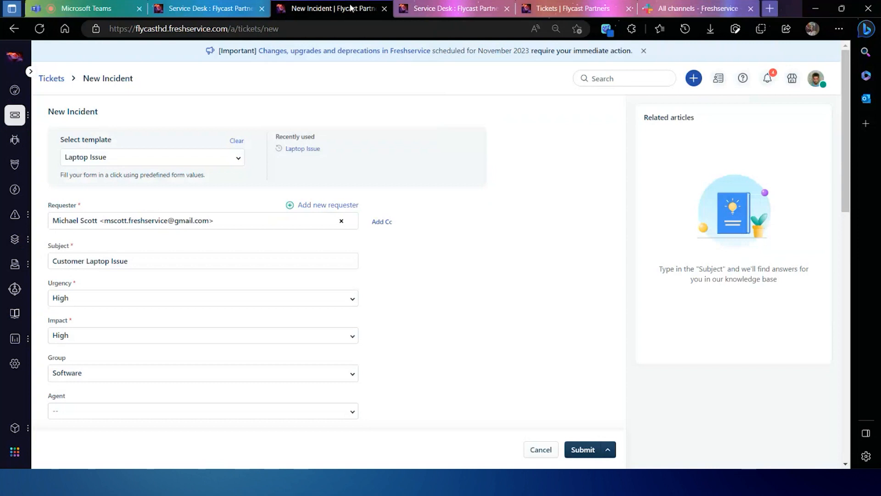
pyautogui.moveTo(592, 380)
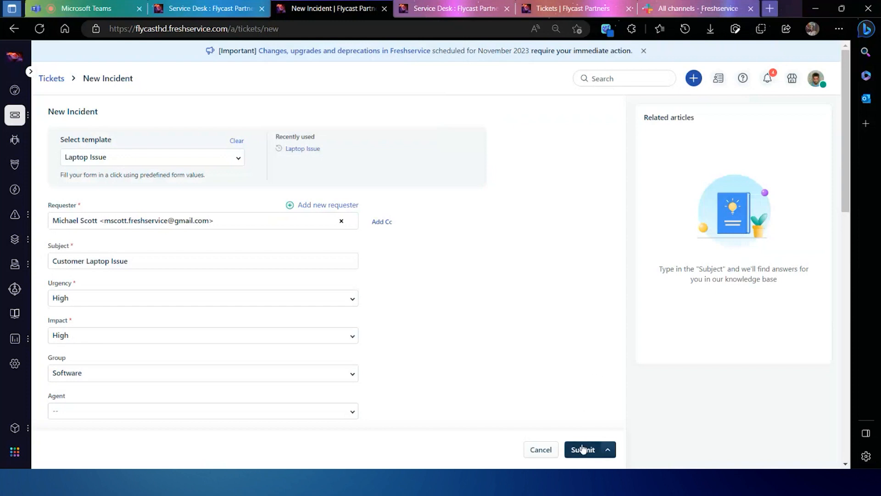
# Submit the Customer Laptop Issue incident as INC-758 and view Slack's All channels list.
pyautogui.click(583, 450)
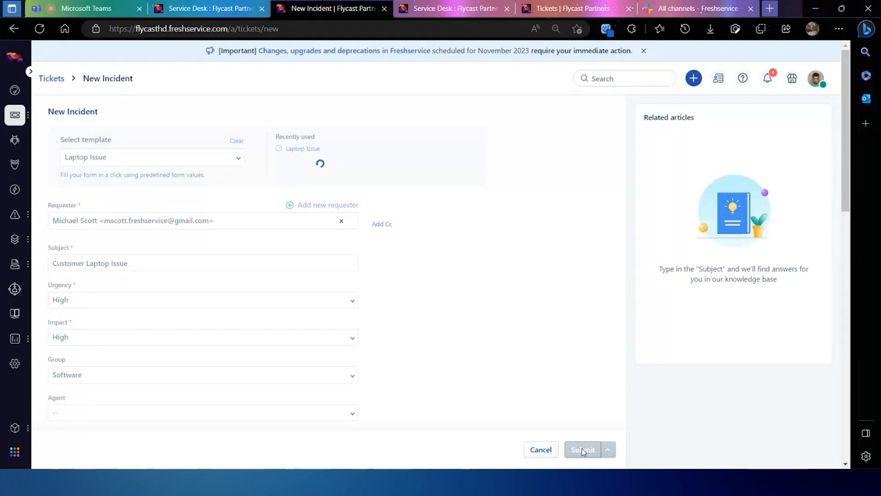
pyautogui.click(583, 450)
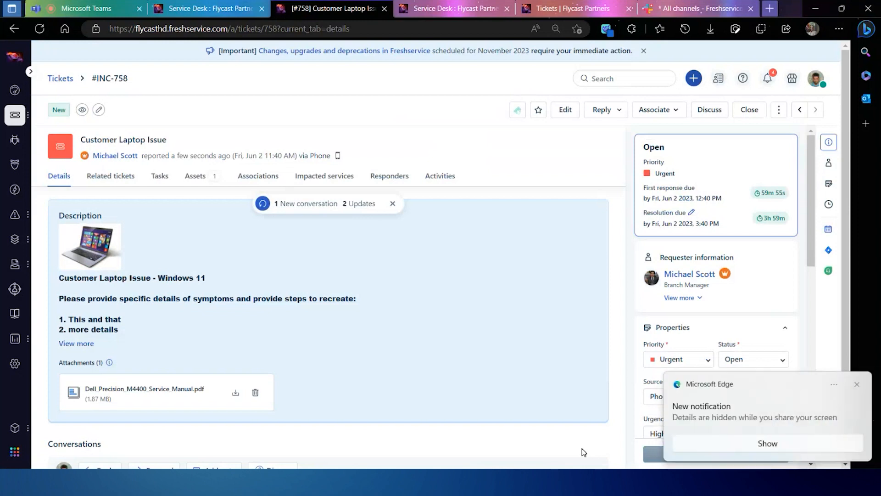
pyautogui.moveTo(688, 443)
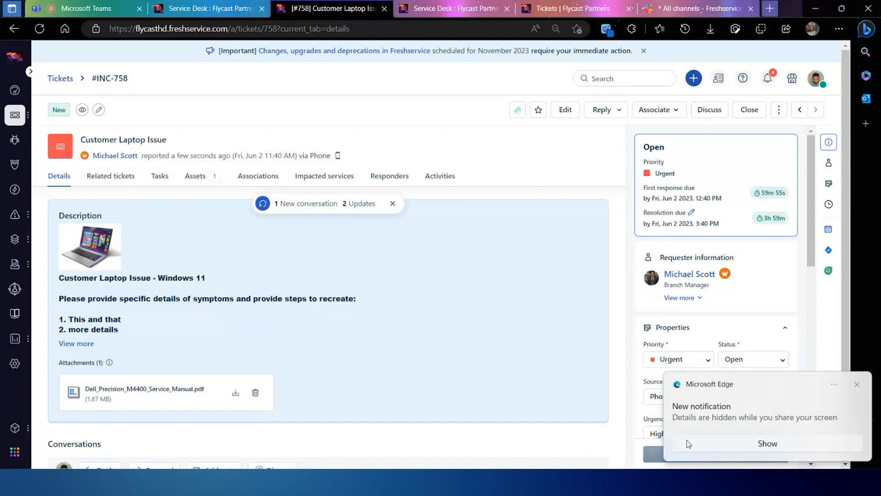
pyautogui.click(857, 384)
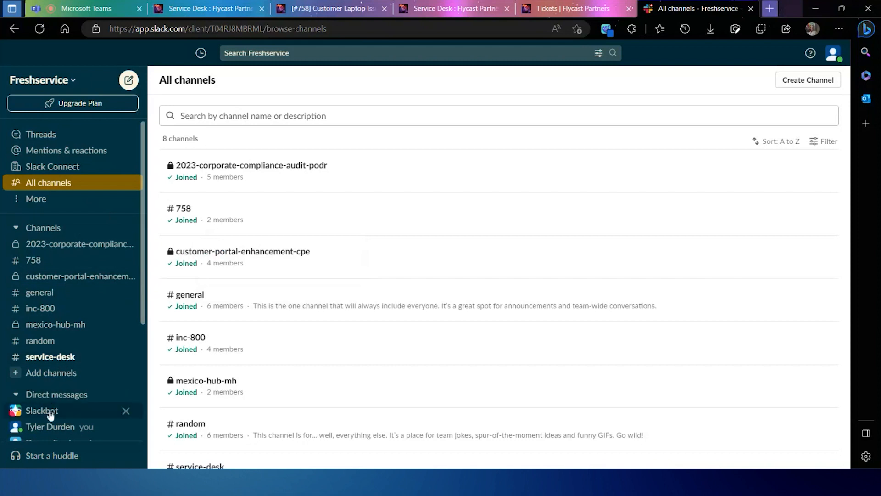
# Read the Freshservice Bot high-priority alert in #service-desk, then return to the workflow editor.
pyautogui.click(41, 410)
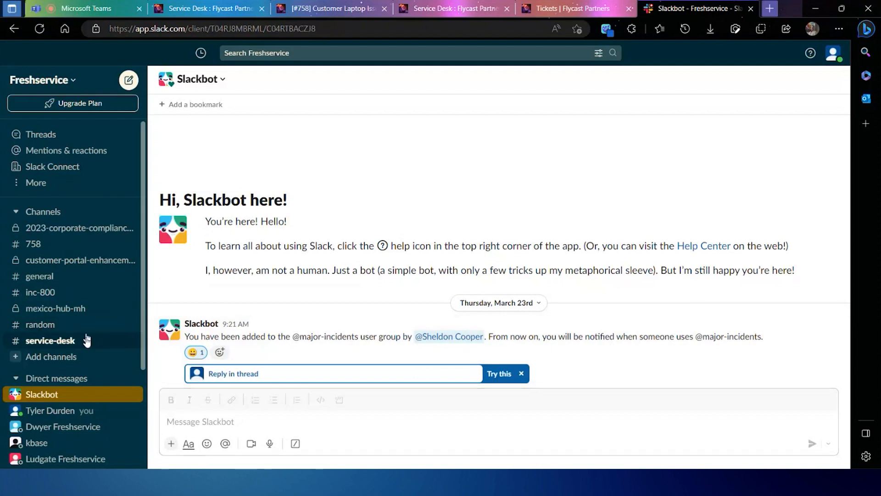
pyautogui.click(51, 340)
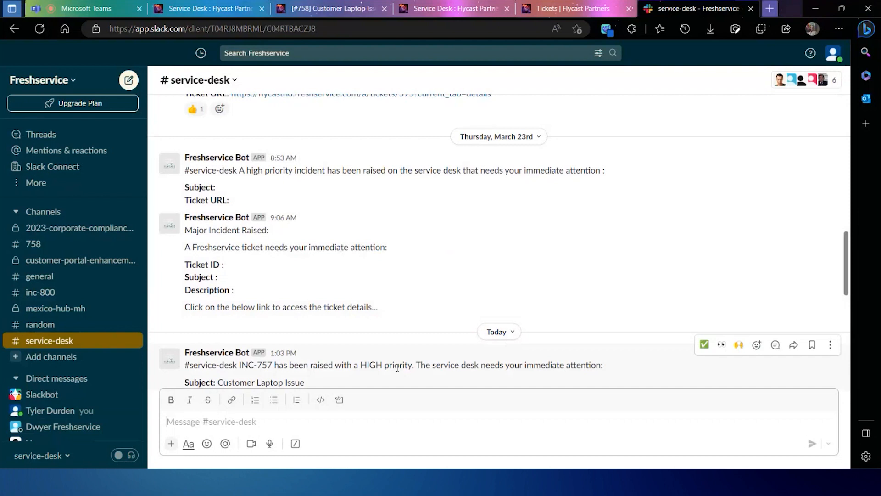
pyautogui.moveTo(385, 361)
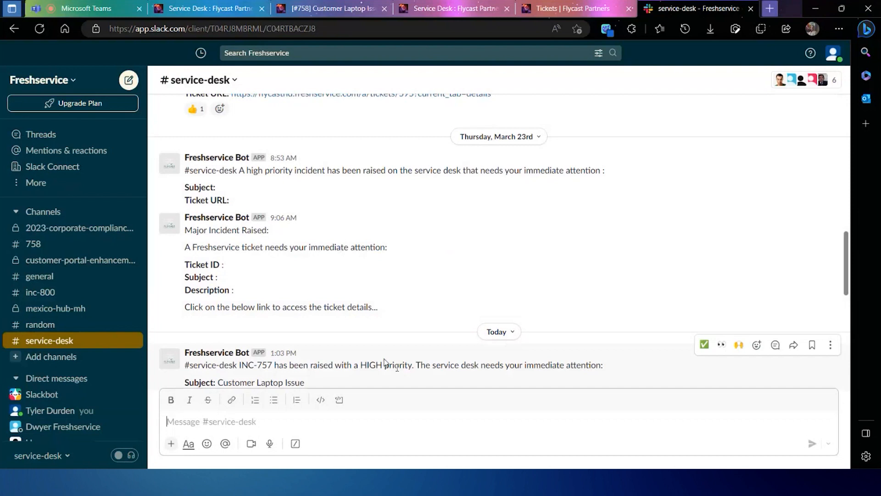
pyautogui.moveTo(397, 368)
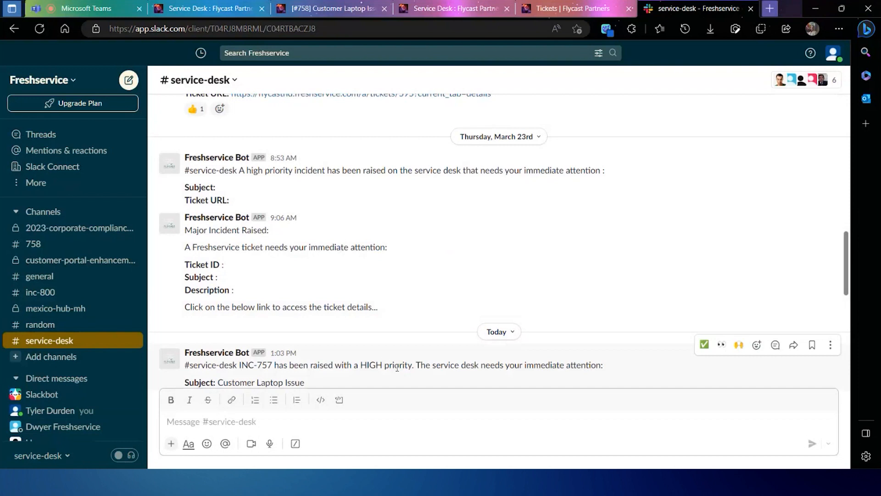
pyautogui.moveTo(385, 361)
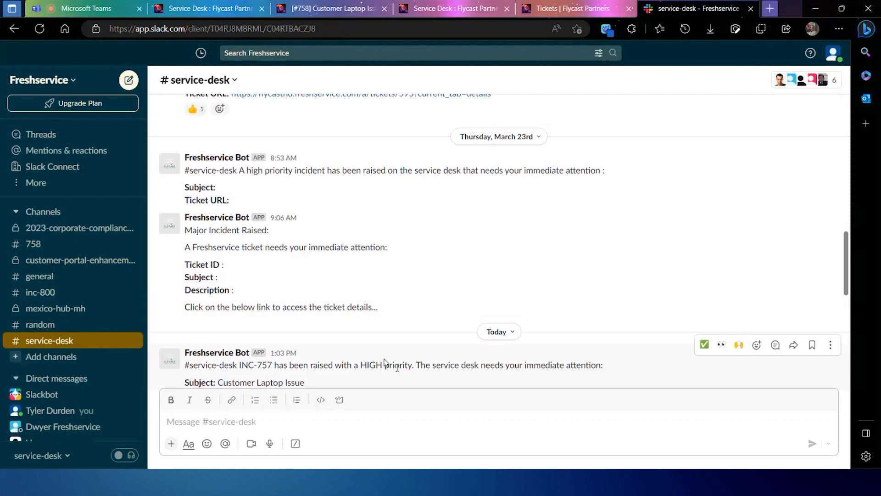
pyautogui.moveTo(397, 369)
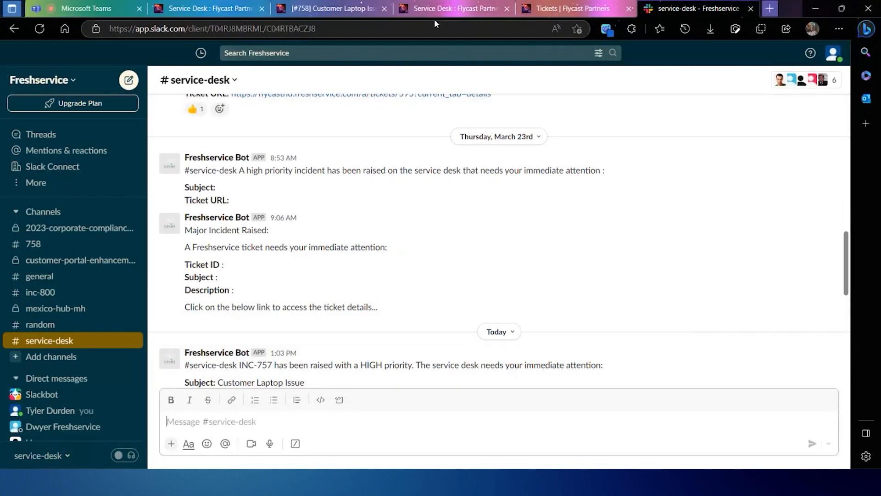
pyautogui.click(212, 9)
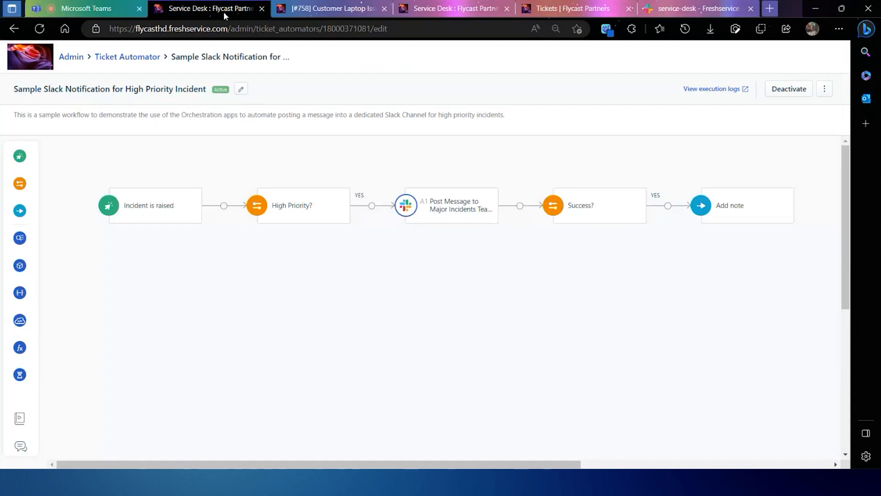
pyautogui.moveTo(465, 128)
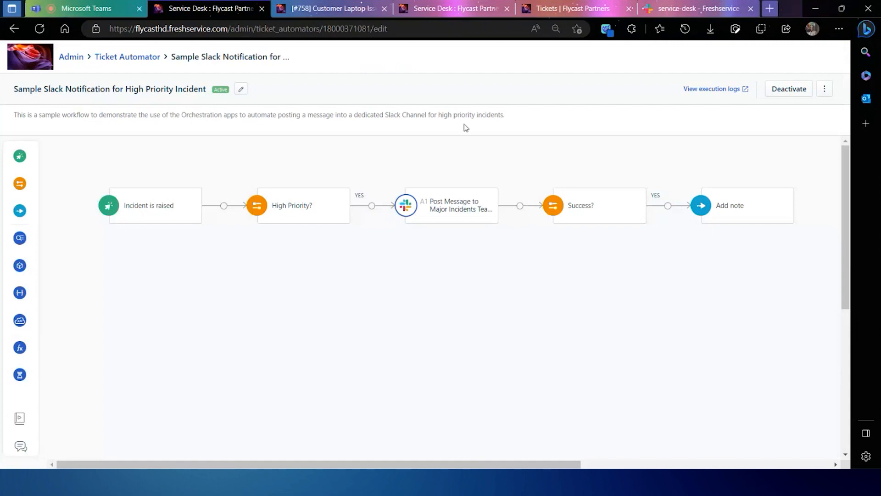
# Glance at ticket INC-758 and bring up the Major Incident Slack channel workflow.
pyautogui.click(335, 9)
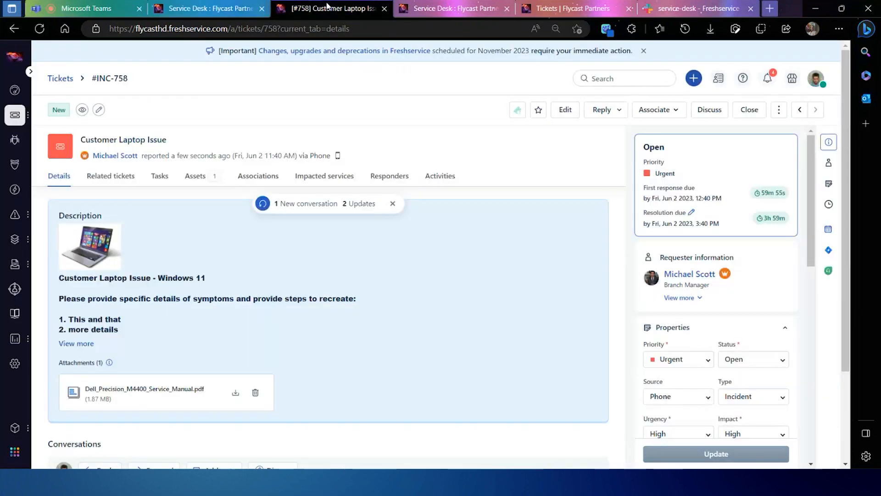
pyautogui.click(457, 8)
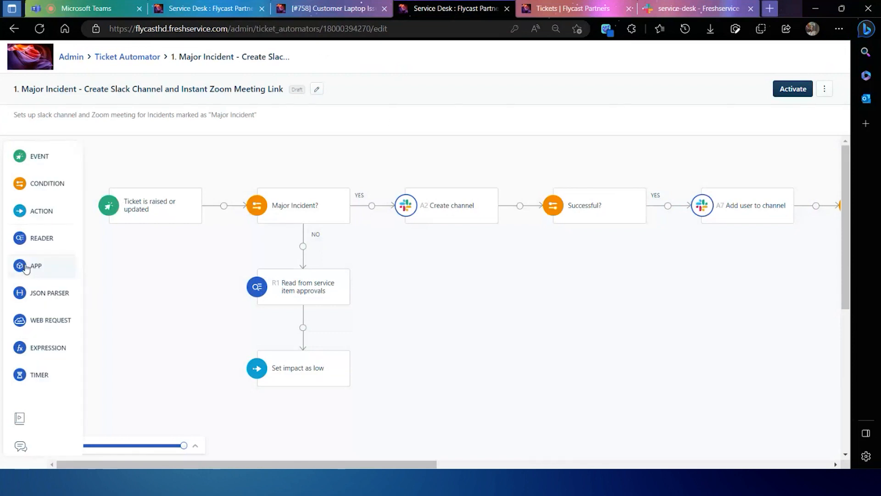
pyautogui.moveTo(51, 266)
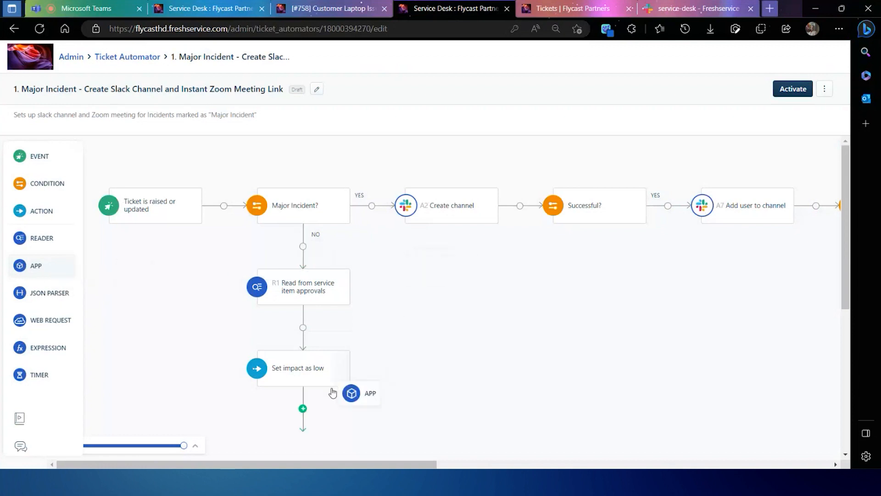
# Place an App node on the connector after 'Set impact as low'.
pyautogui.click(350, 392)
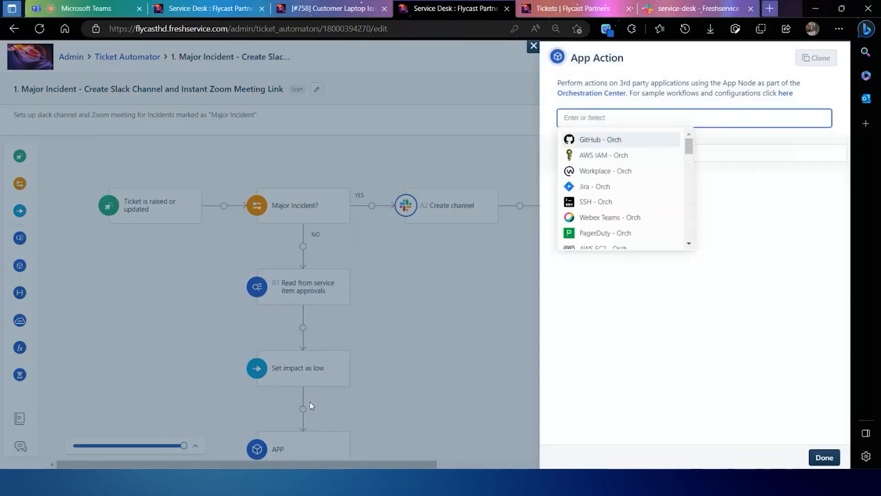
pyautogui.moveTo(644, 181)
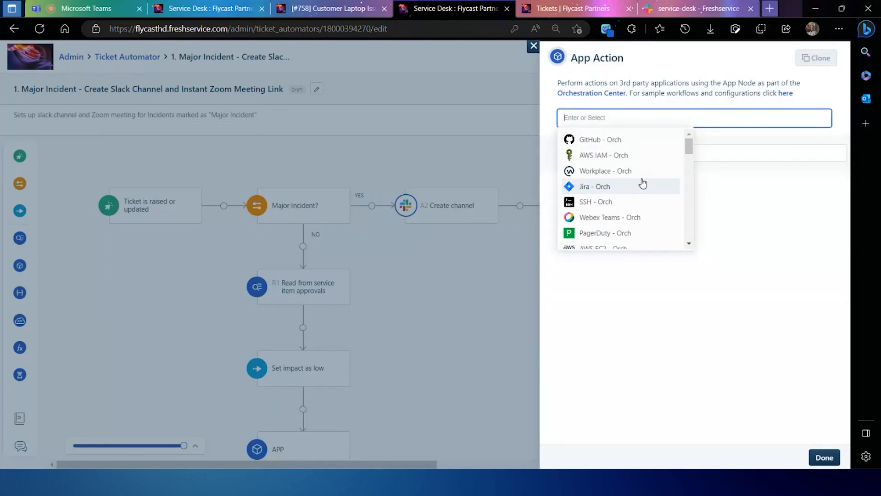
# Choose Slack - Orch as the new App node's app.
pyautogui.scroll(-3)
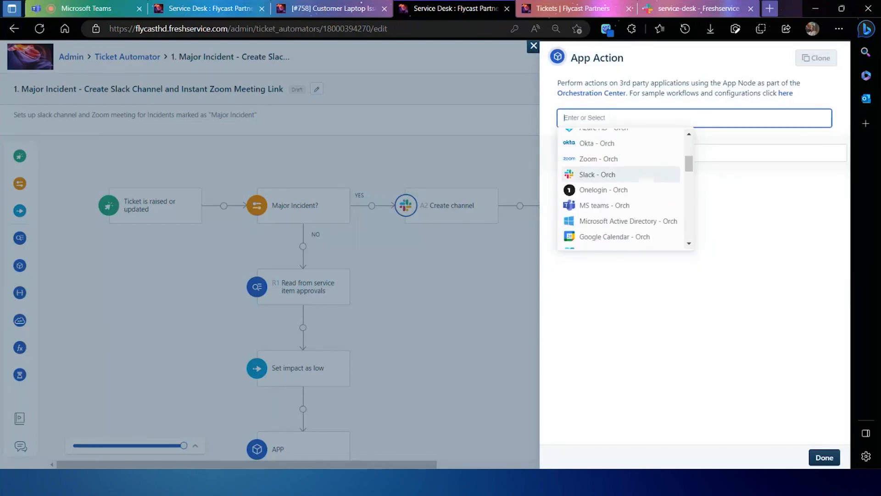
pyautogui.moveTo(642, 182)
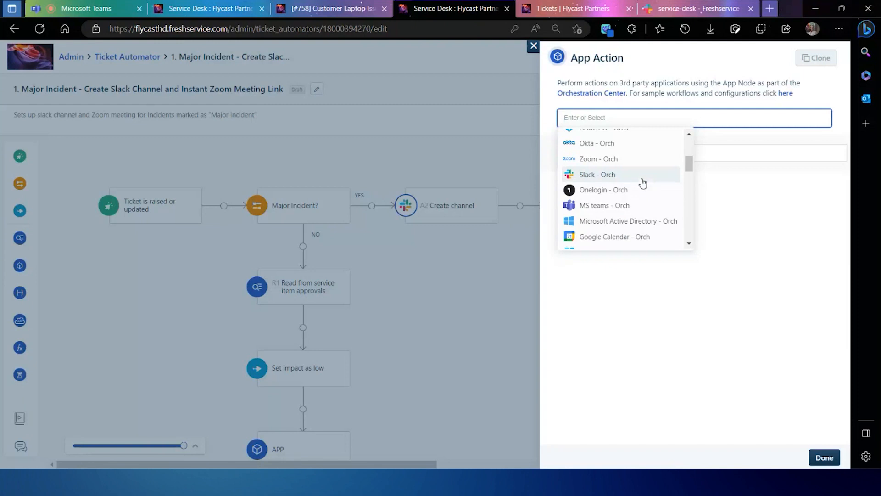
pyautogui.click(597, 174)
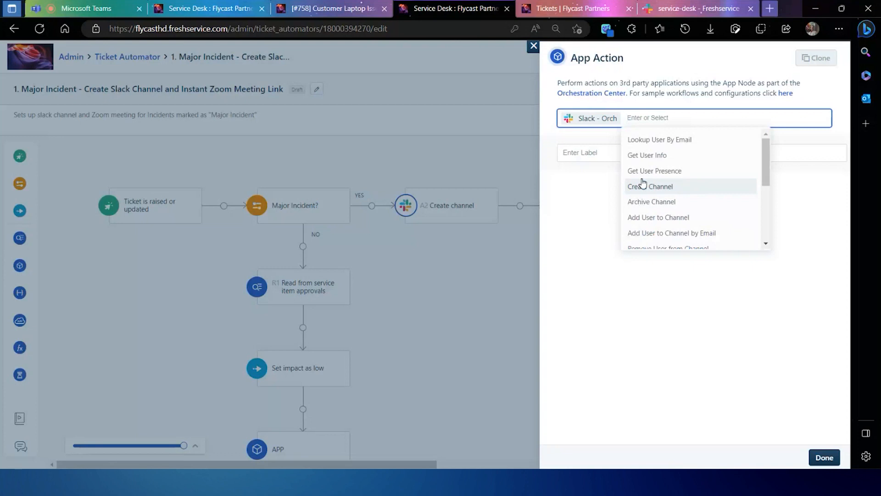
# Select Add User to Channel as the Slack action, exposing channel and users fields.
pyautogui.scroll(-3)
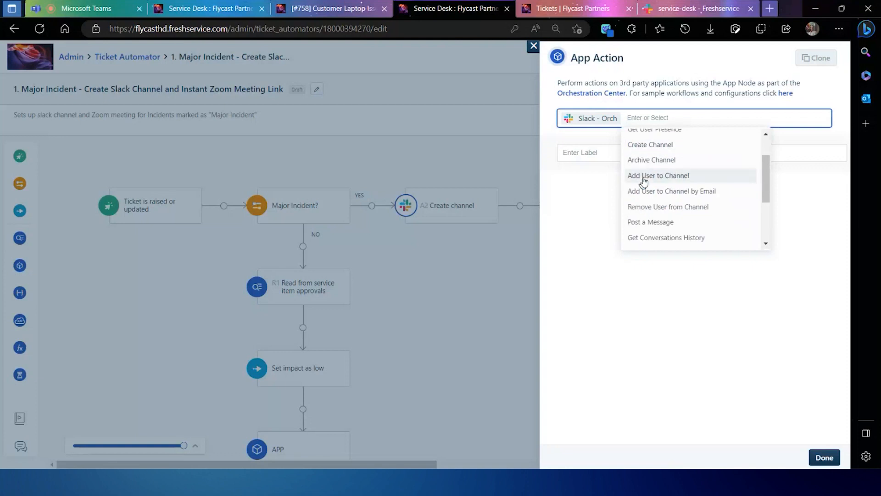
pyautogui.click(658, 175)
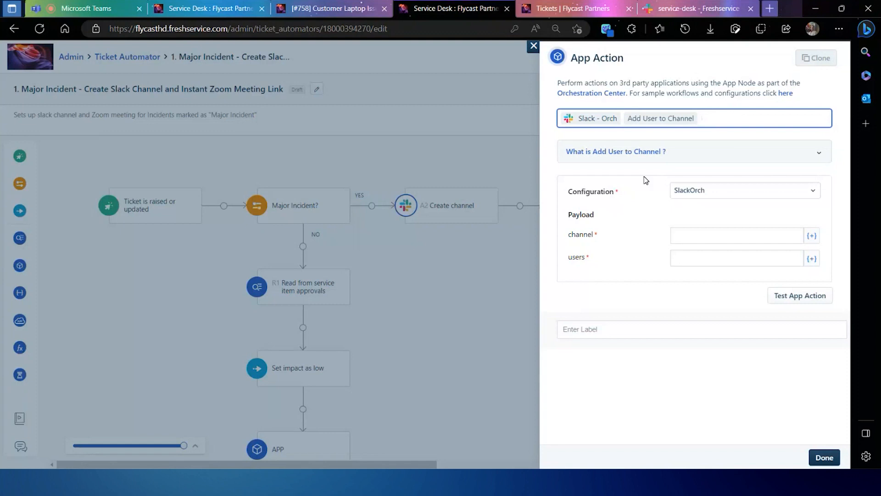
pyautogui.moveTo(652, 158)
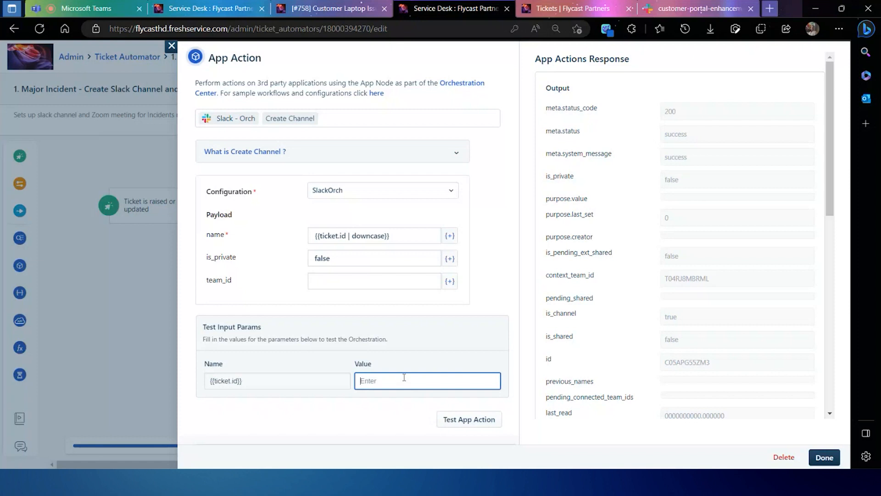
# Run the Create Channel test with ticket.id 761, get a success response, and switch to Slack.
pyautogui.write('761')
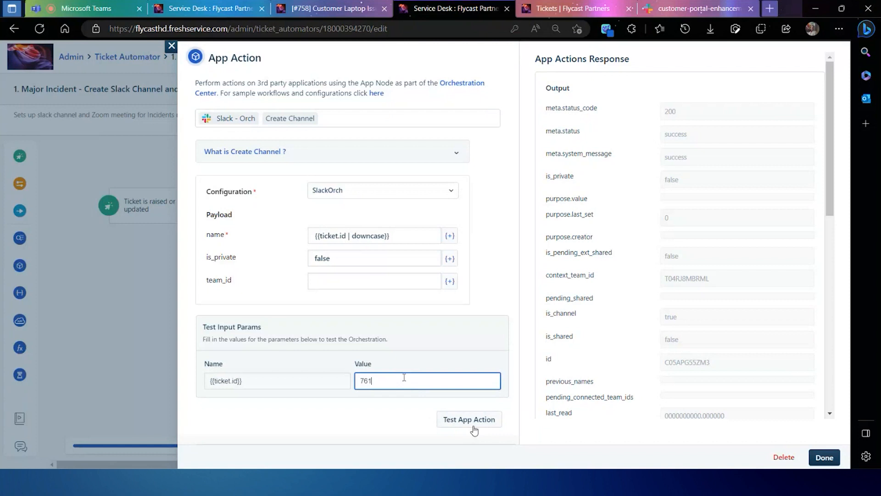
pyautogui.click(468, 419)
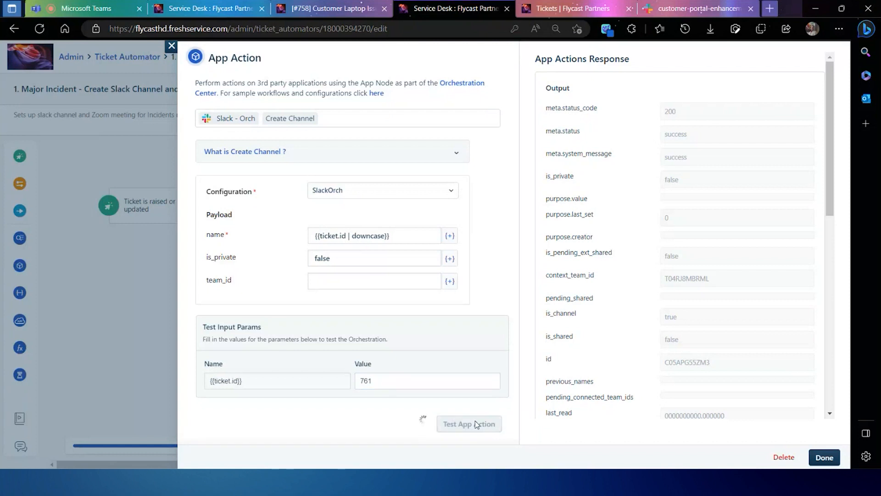
pyautogui.click(469, 419)
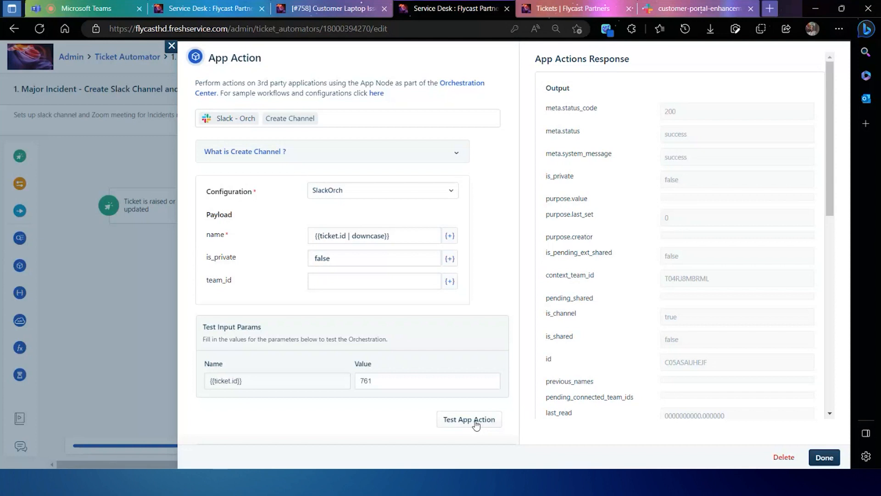
pyautogui.click(699, 9)
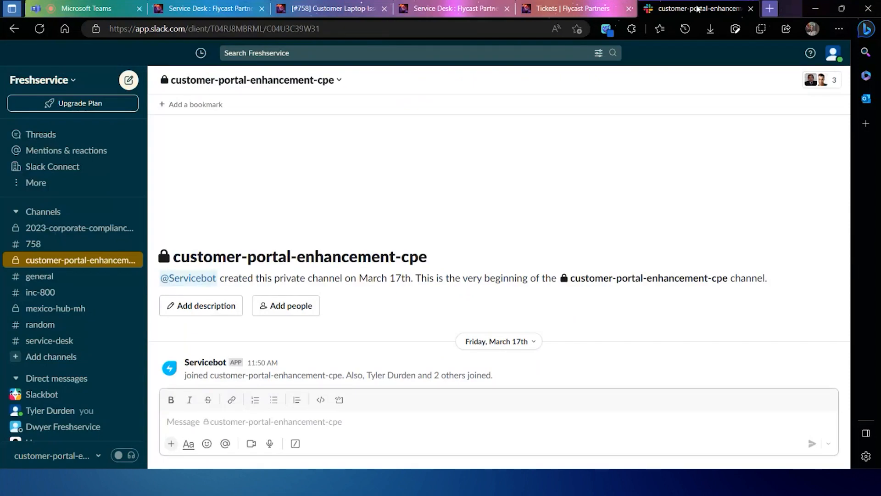
# Via Browse channels, join and open the bot-created #761 channel, then return to Freshservice.
pyautogui.click(55, 211)
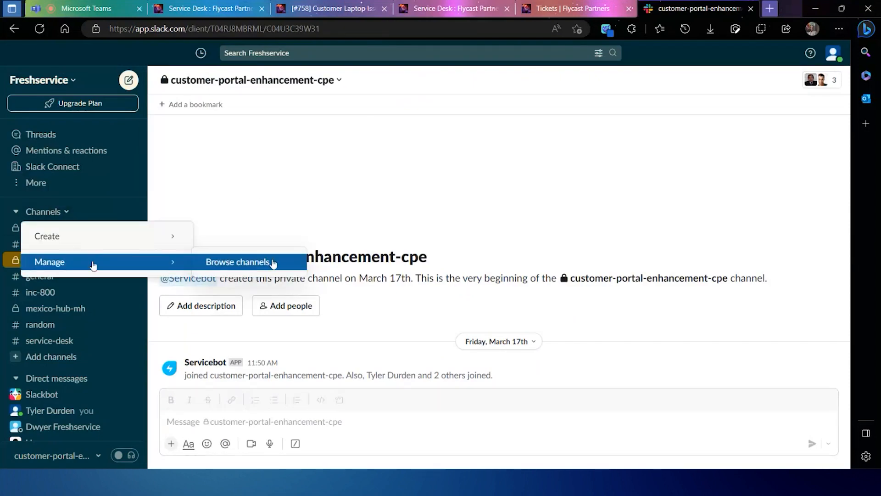
pyautogui.click(238, 261)
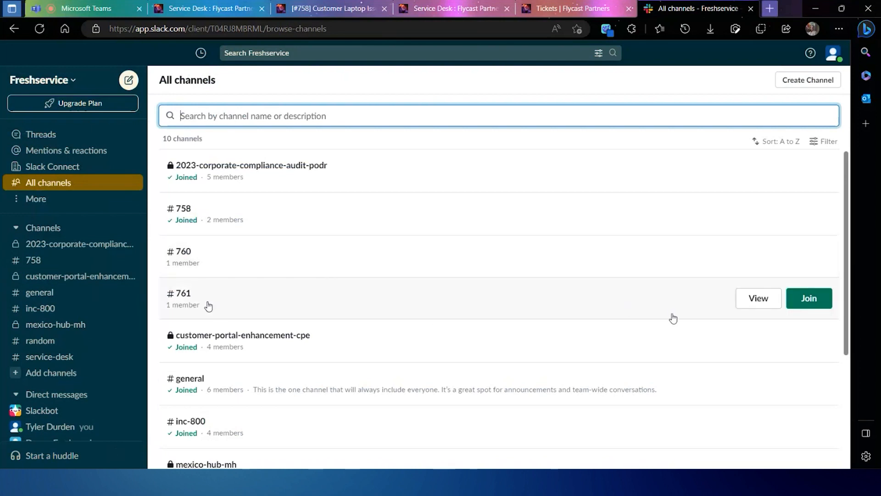
pyautogui.click(808, 297)
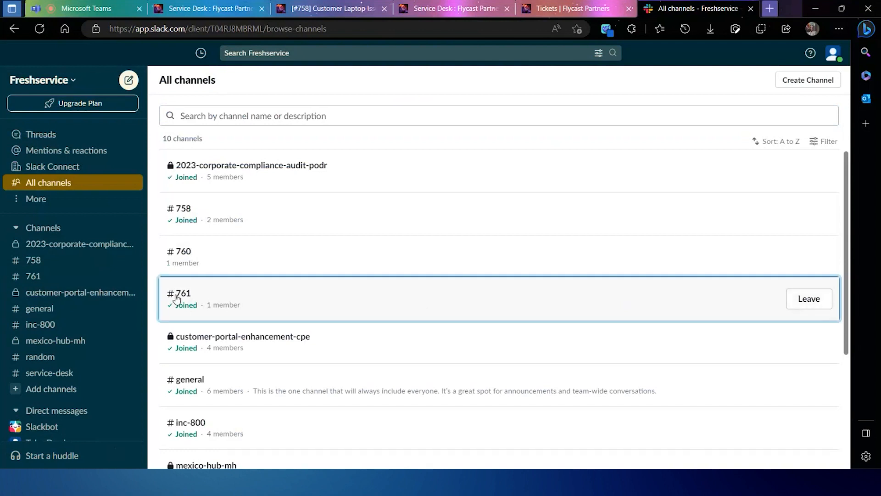
pyautogui.click(180, 293)
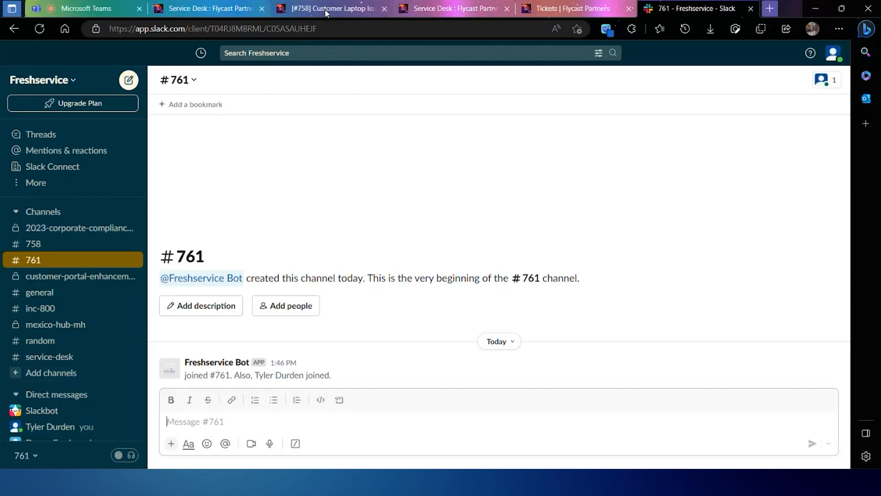
pyautogui.moveTo(462, 8)
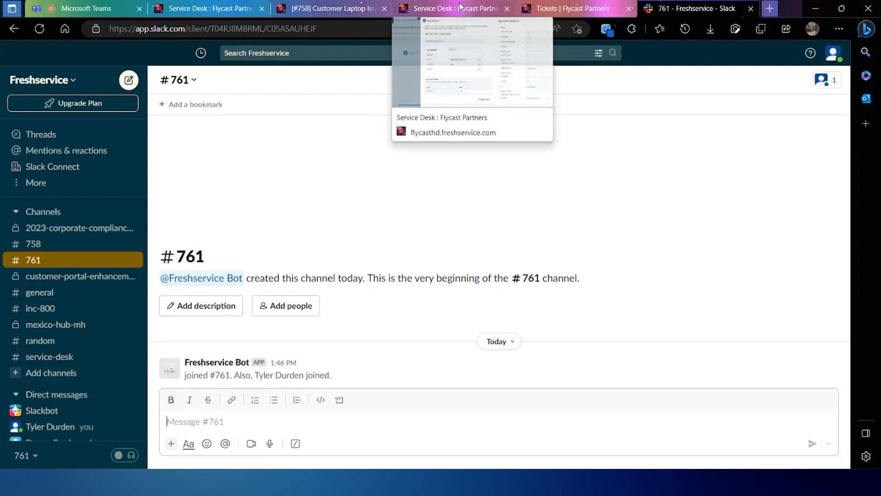
pyautogui.click(457, 8)
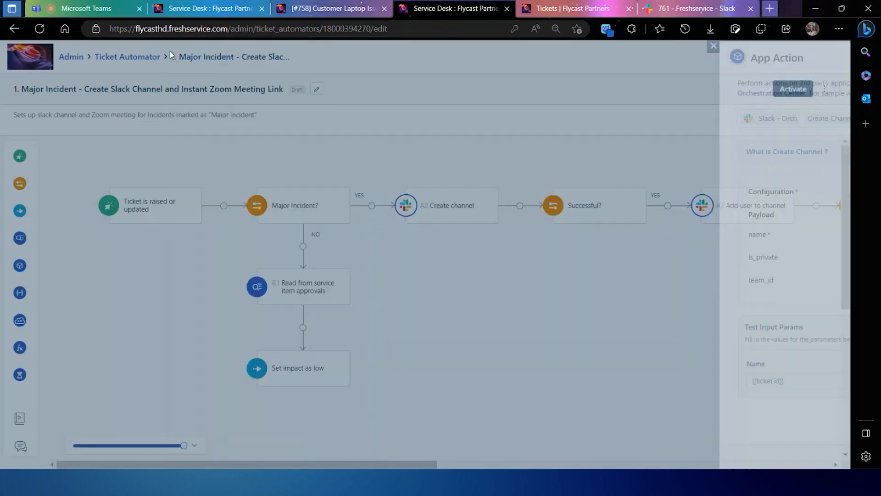
# Close the App Action settings to return to the workflow canvas.
pyautogui.click(713, 46)
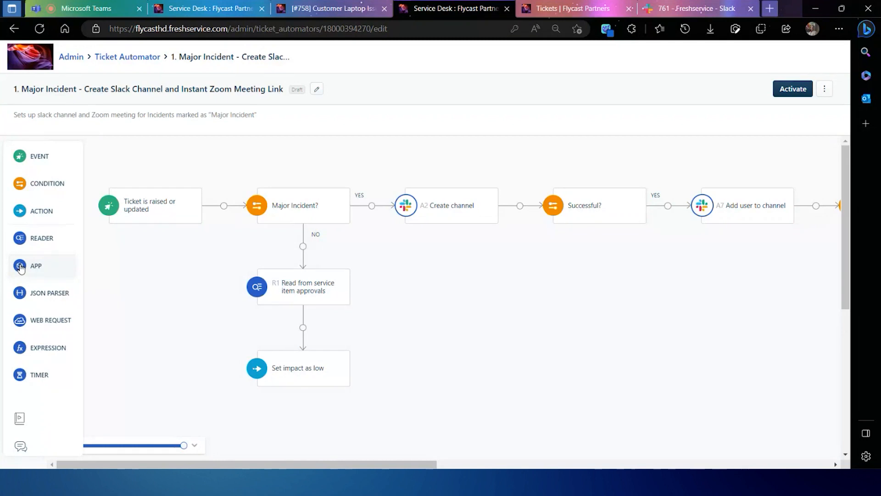
pyautogui.moveTo(51, 215)
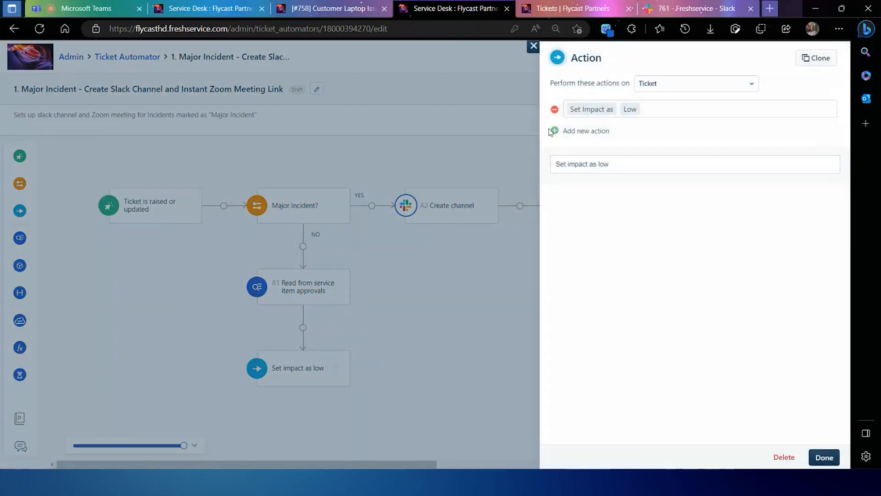
# Add a Trigger Webhook action to the 'Set impact as low' step.
pyautogui.click(586, 131)
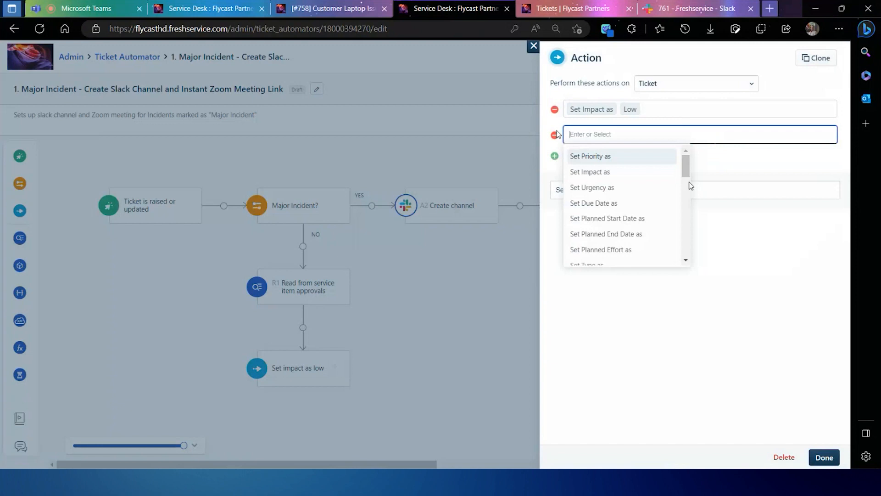
pyautogui.scroll(-3)
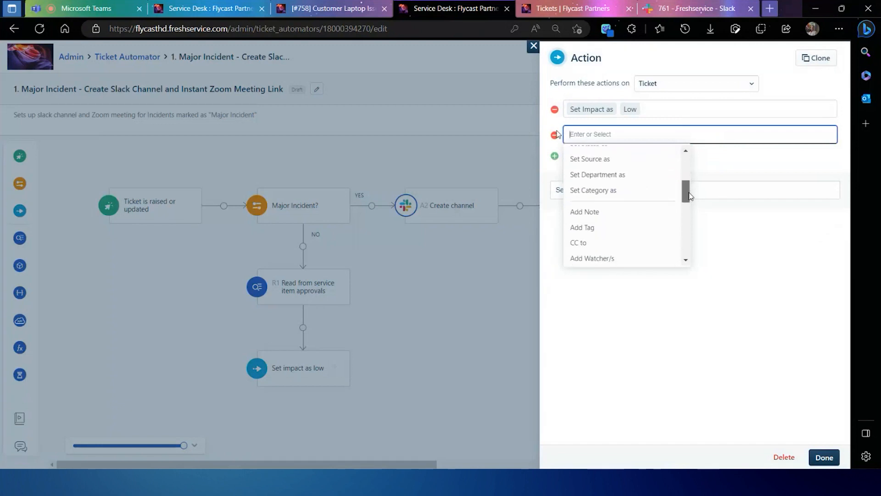
pyautogui.scroll(-3)
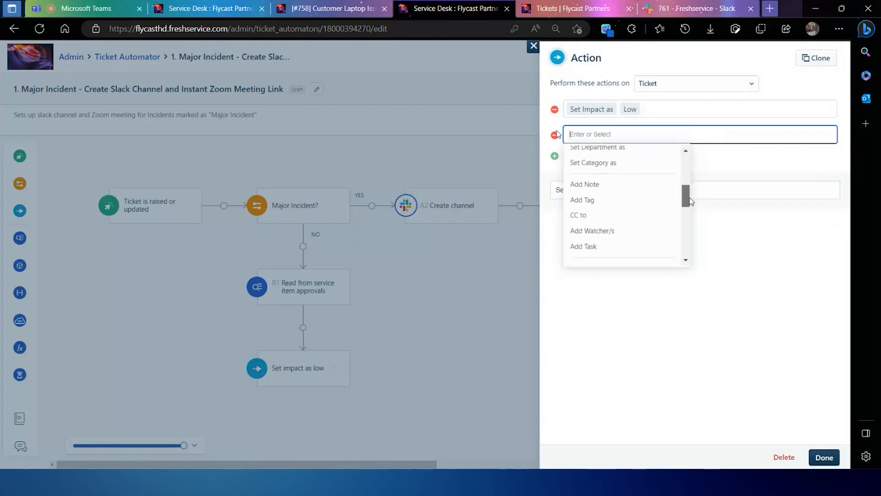
pyautogui.scroll(-3)
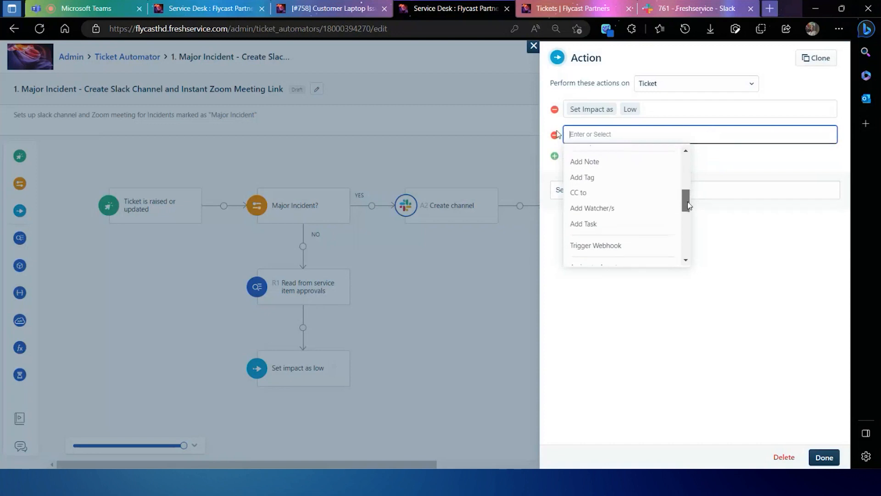
pyautogui.scroll(-3)
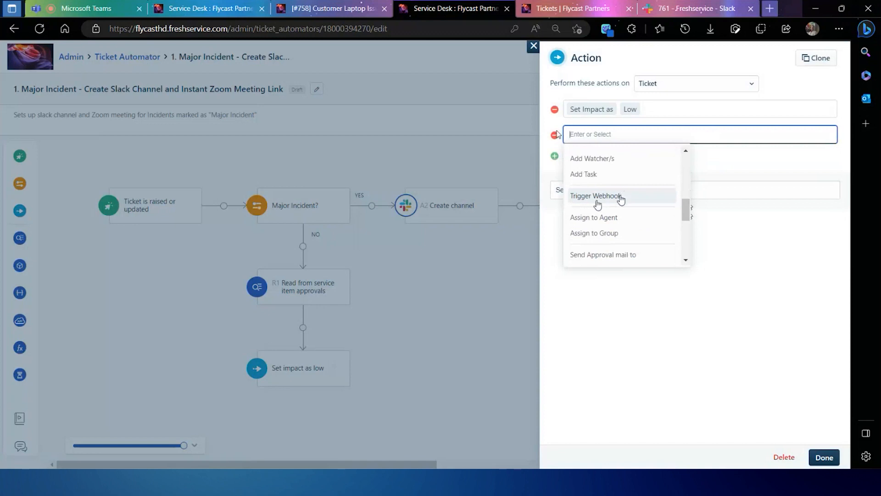
pyautogui.click(595, 196)
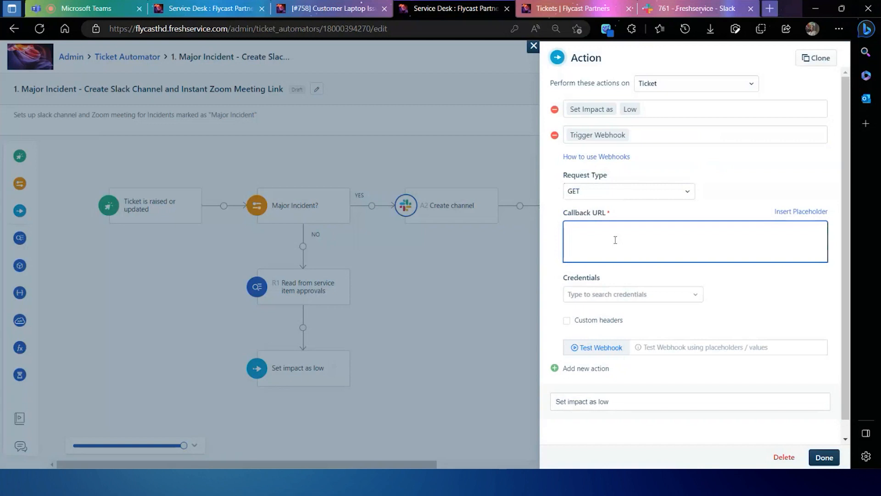
# Inspect the webhook's Callback URL field, then close the action settings without saving.
pyautogui.click(615, 240)
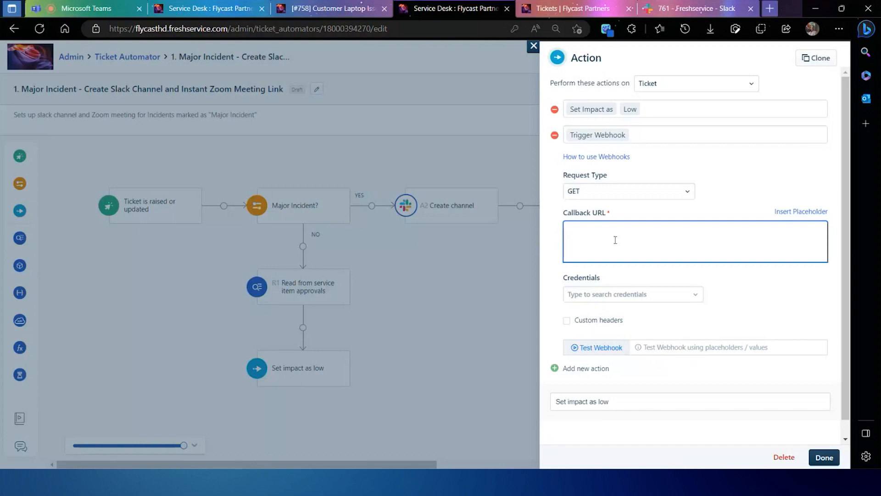
pyautogui.click(614, 241)
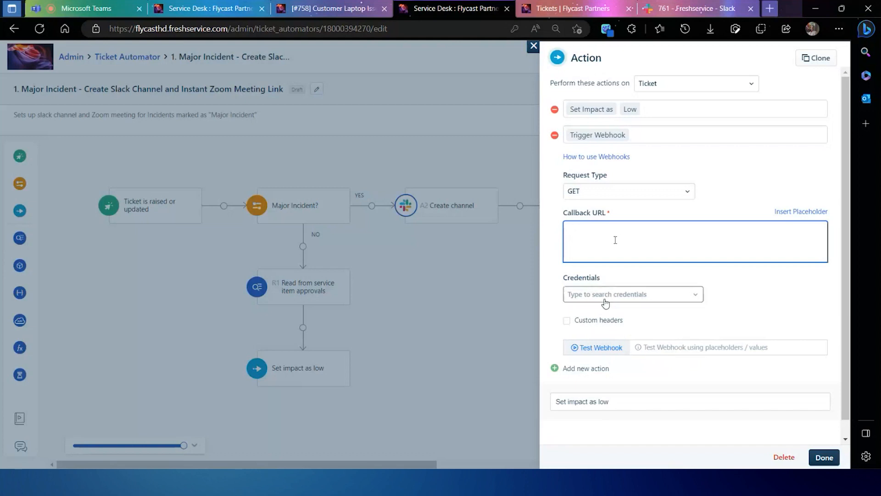
pyautogui.moveTo(602, 351)
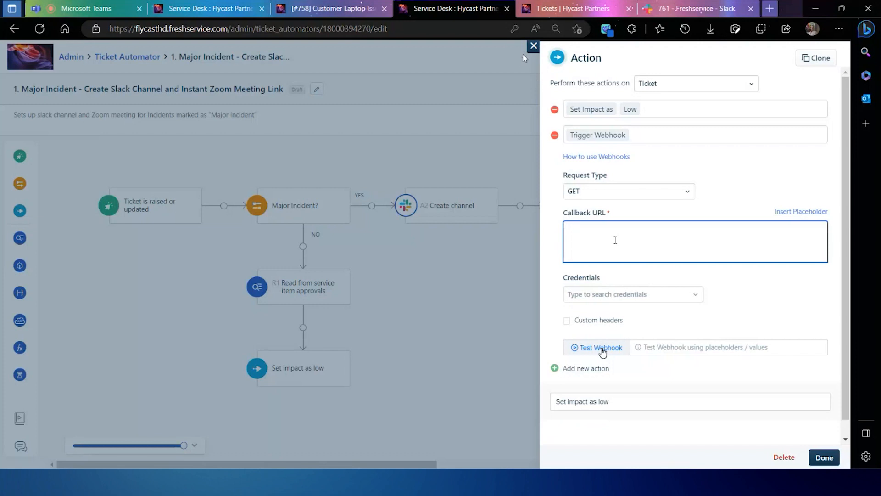
pyautogui.click(533, 46)
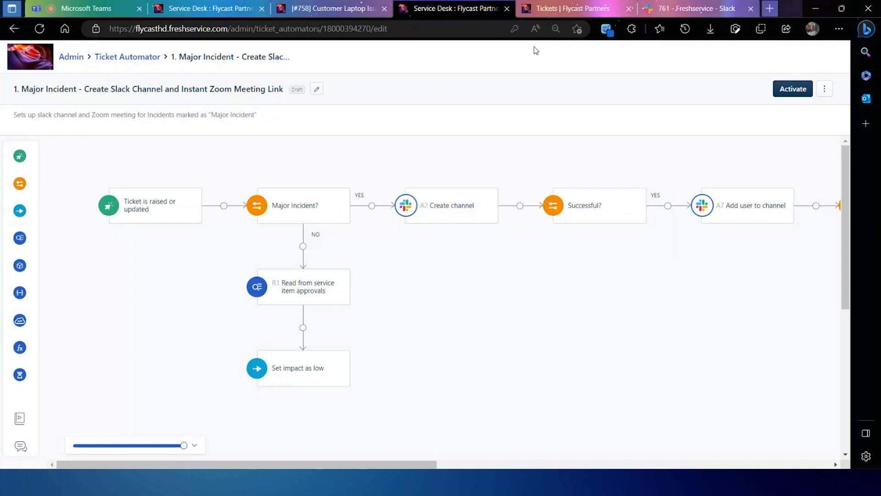
pyautogui.moveTo(587, 205)
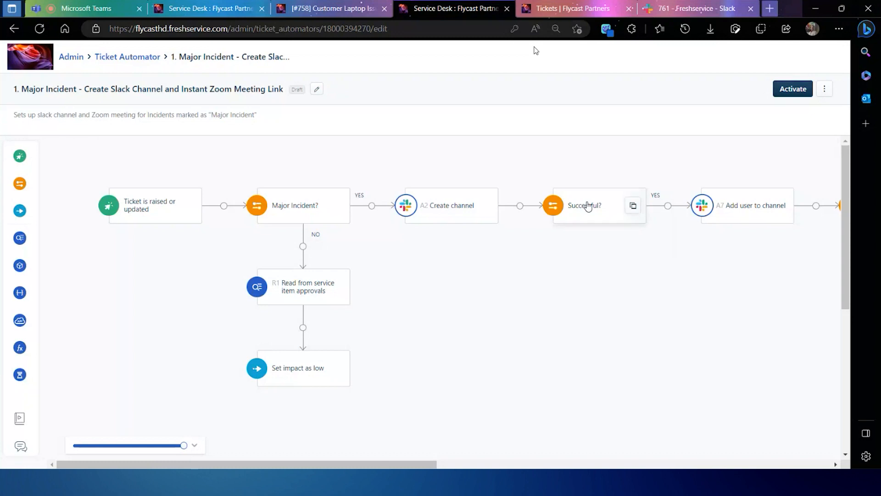
pyautogui.click(585, 206)
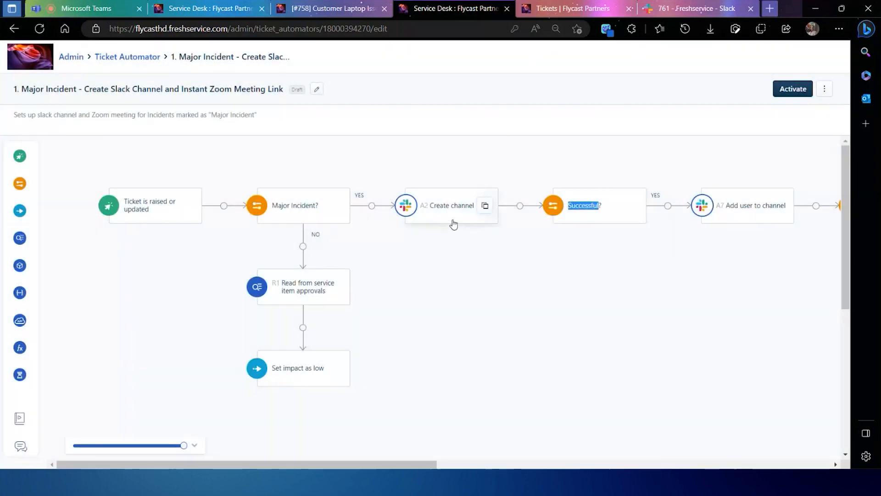
pyautogui.moveTo(267, 386)
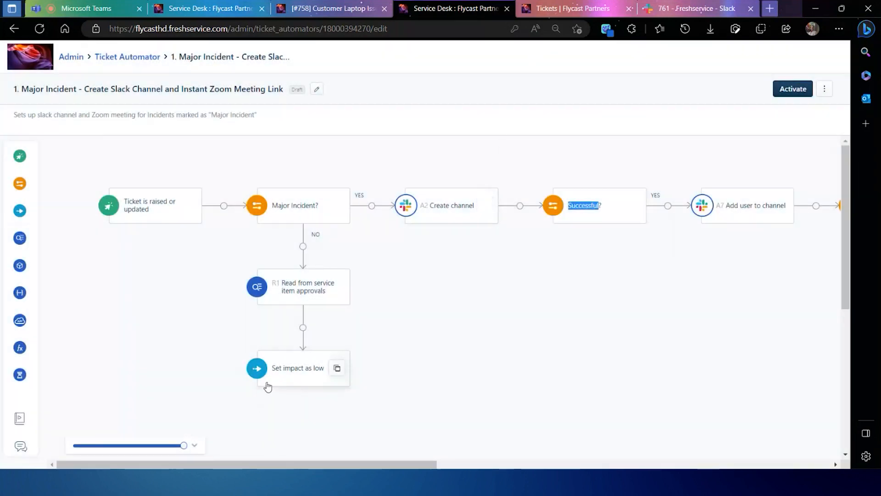